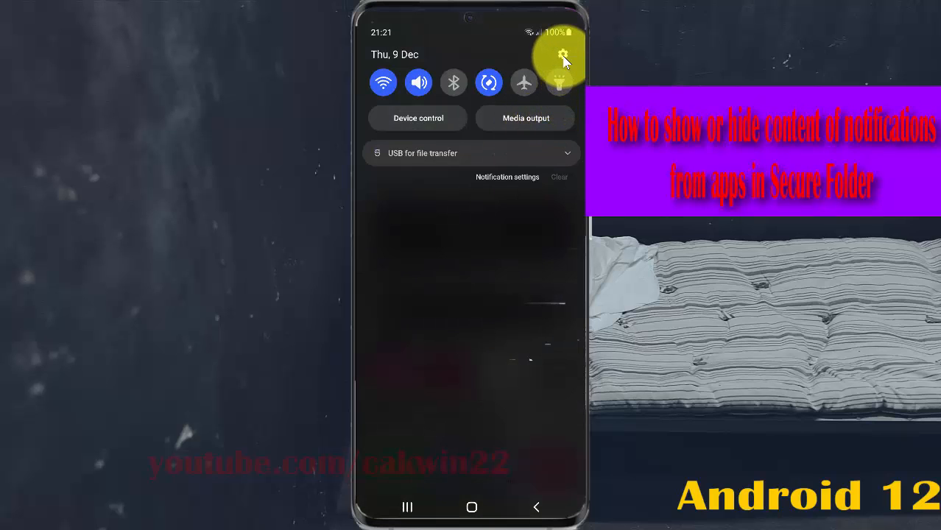
Step: Launch the main Settings app from the notification panel's gear icon
click(563, 56)
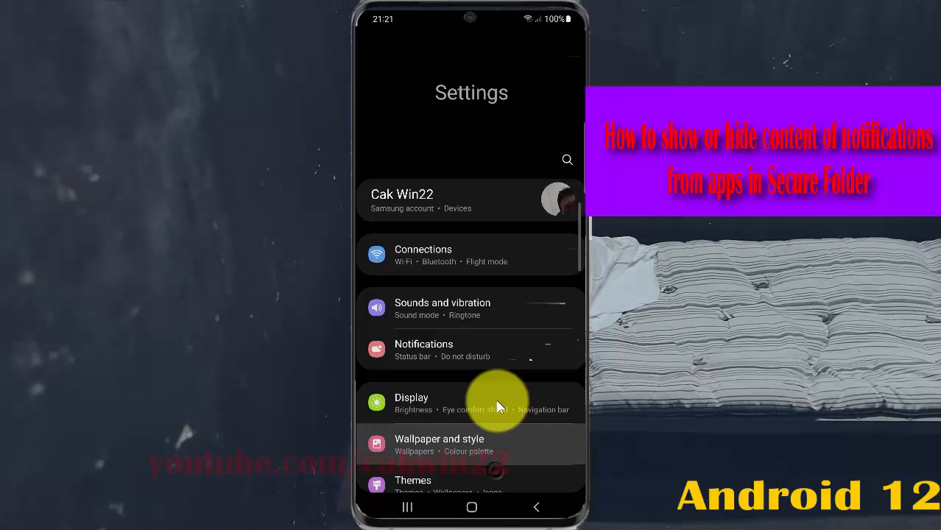
Step: Reach Secure Folder settings through Biometrics and security
scroll(down, 3)
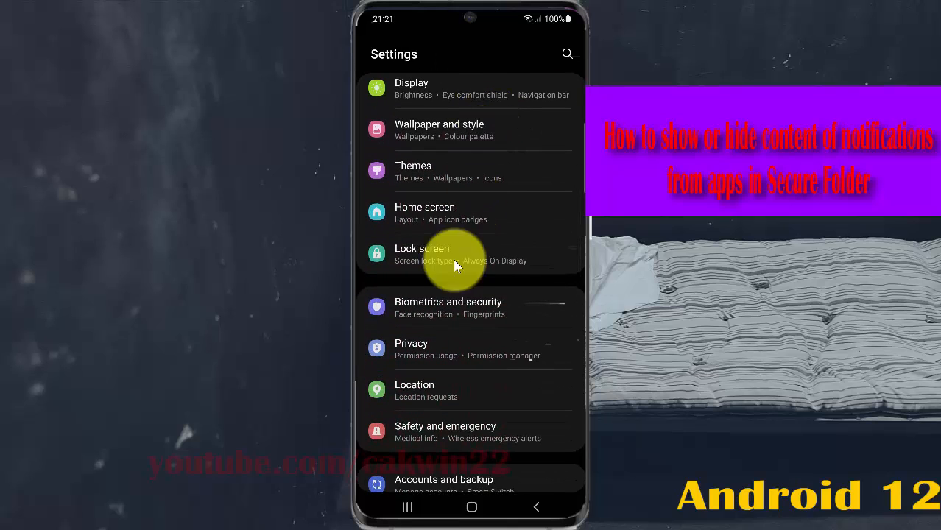
mouse_move(479, 309)
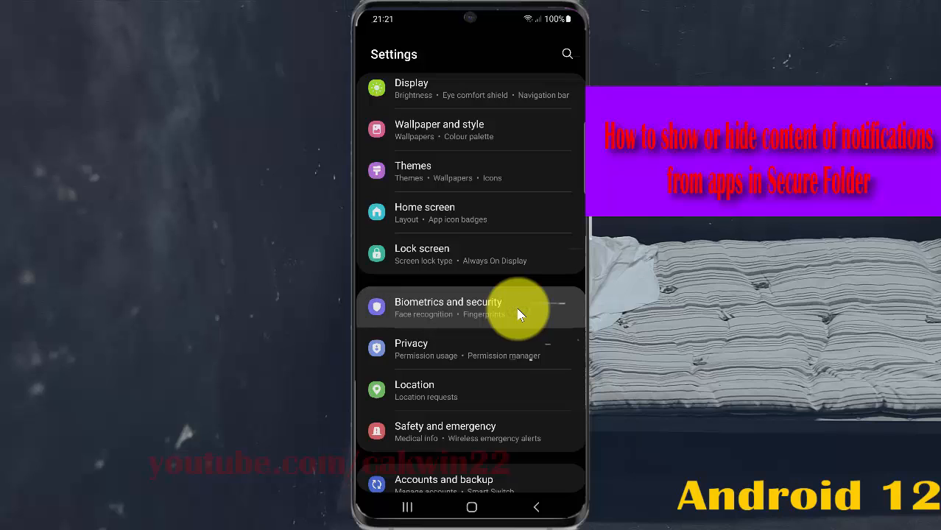
click(447, 308)
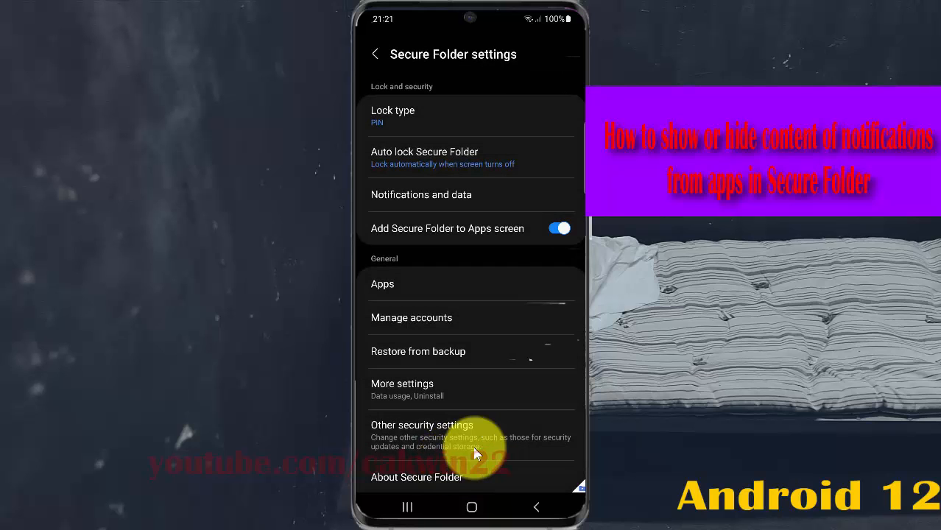
mouse_move(418, 207)
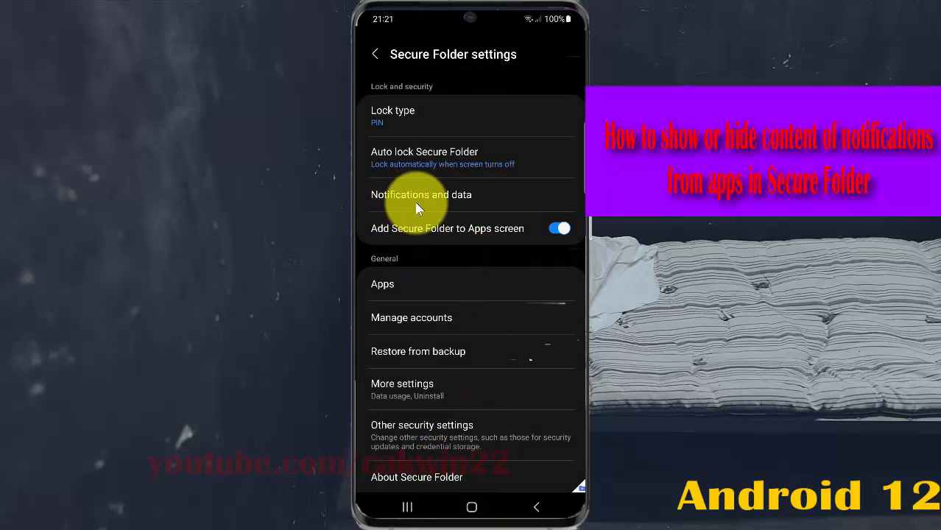
Step: Enter Secure Folder's Notifications and data page, where Show content is on
click(422, 194)
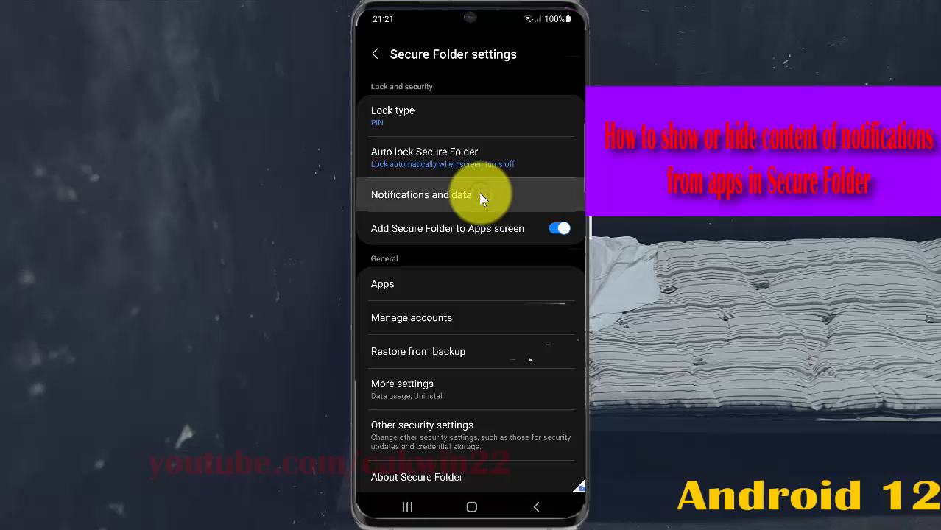
click(421, 195)
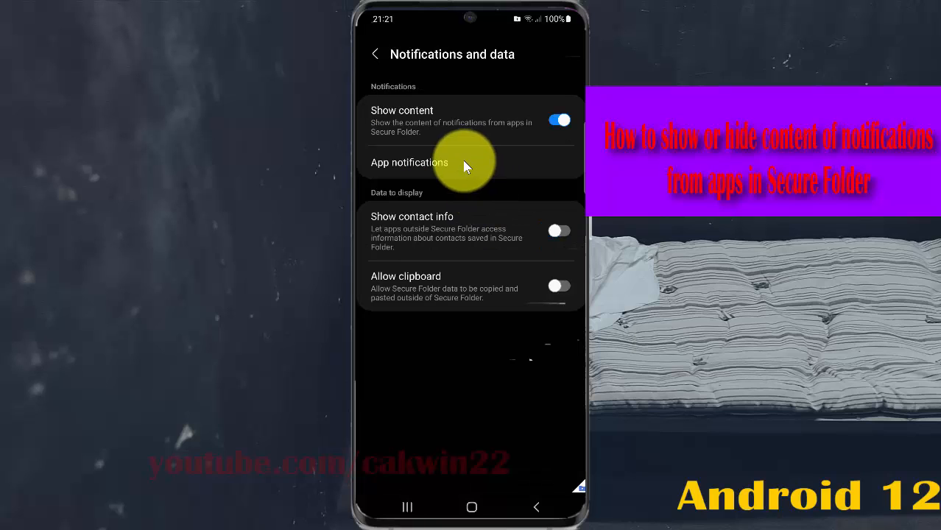
mouse_move(392, 201)
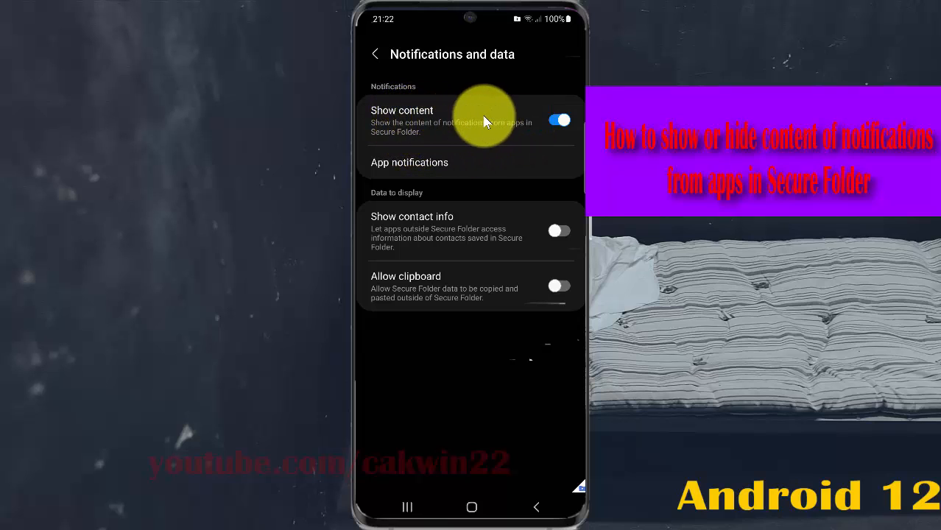
Step: Toggle the Show content switch off and back on, then return to Secure Folder settings
click(559, 121)
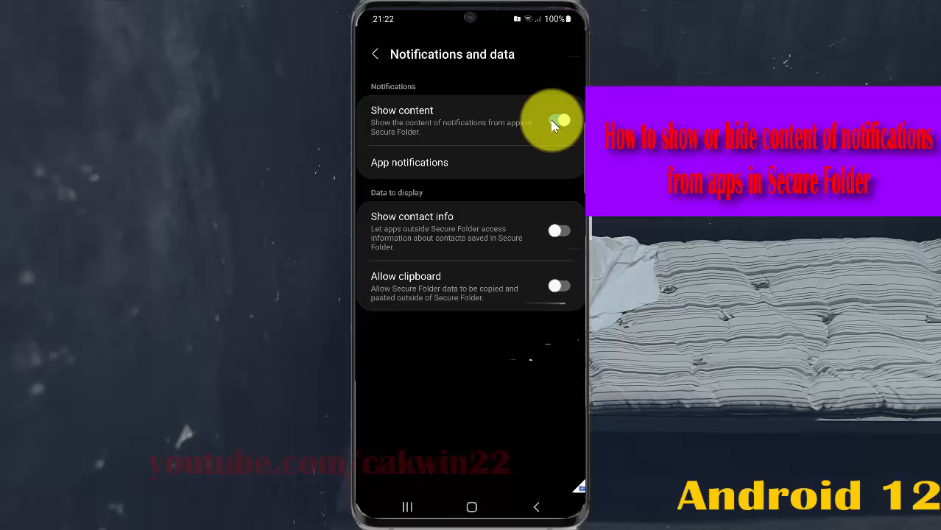
click(559, 121)
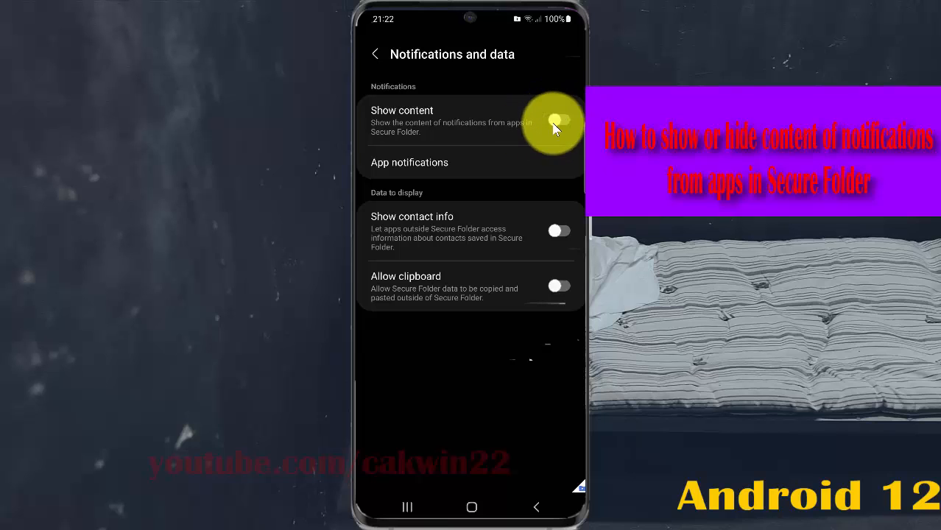
click(560, 121)
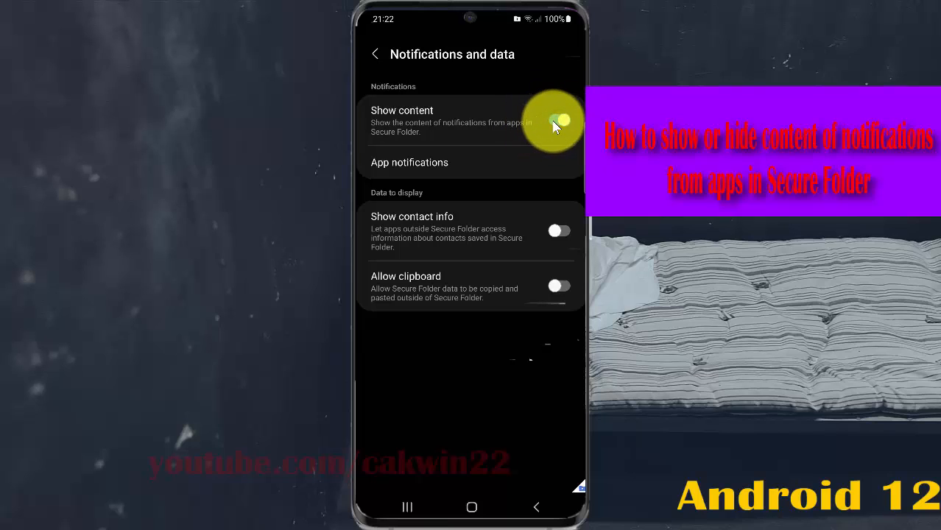
click(559, 121)
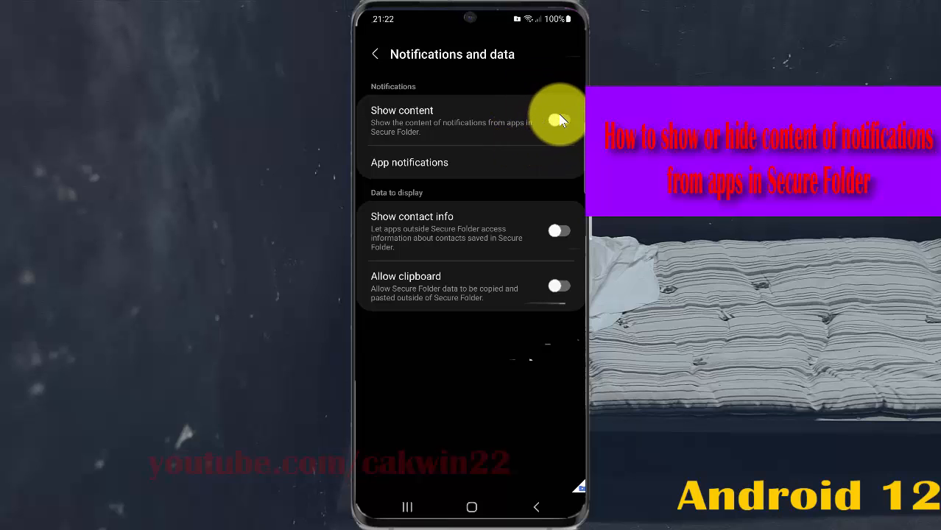
click(559, 119)
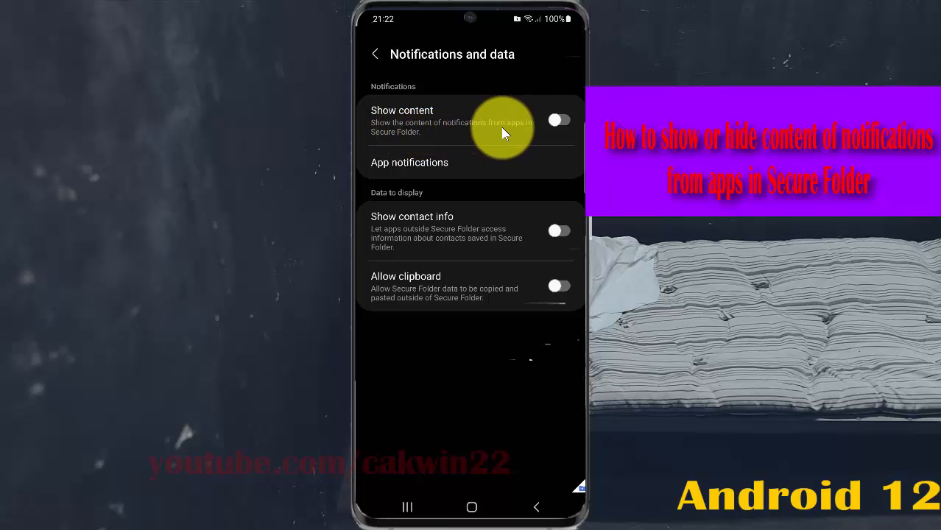
mouse_move(412, 135)
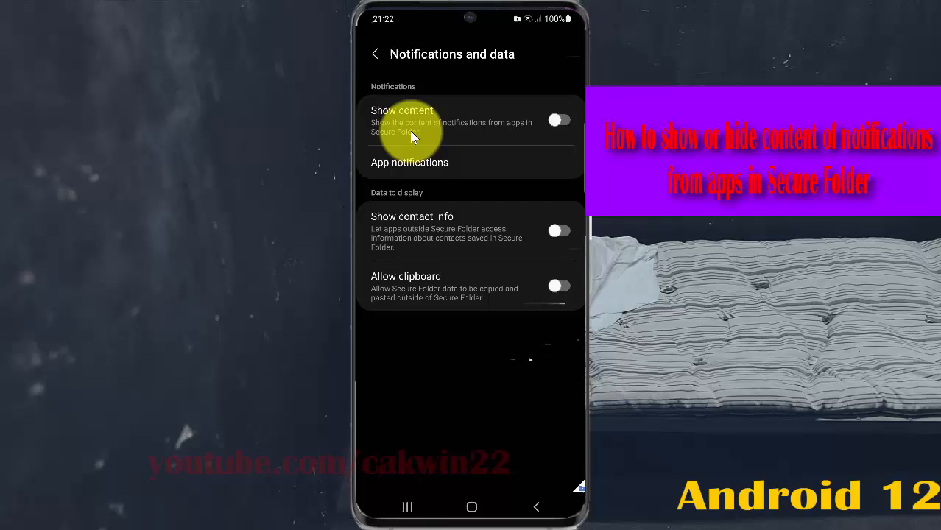
click(558, 120)
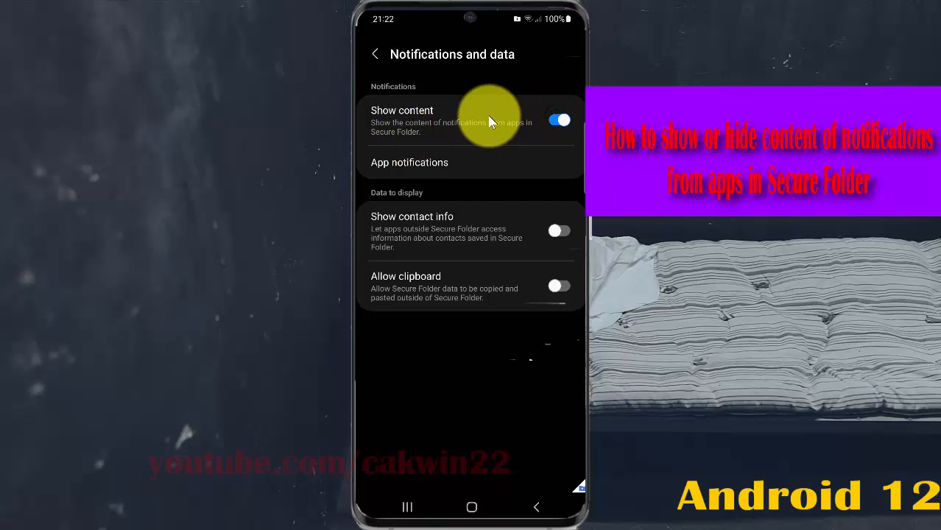
click(374, 53)
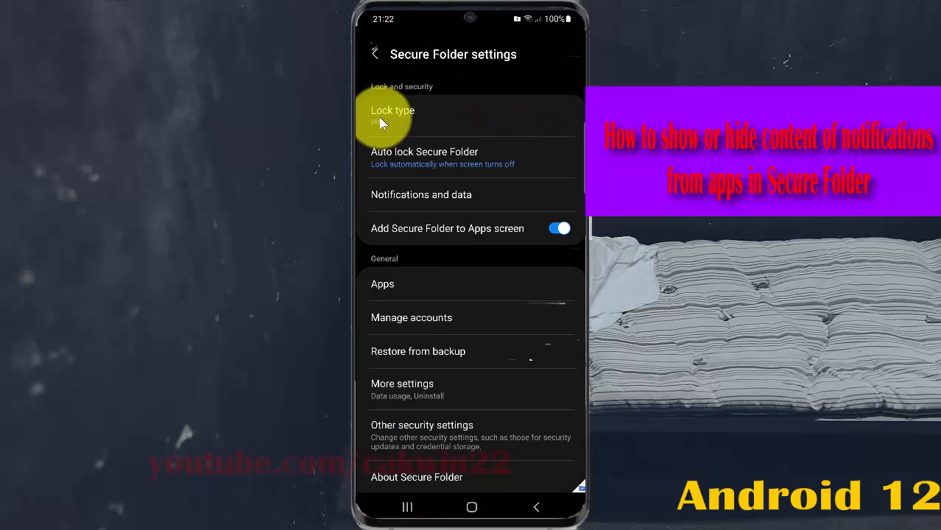